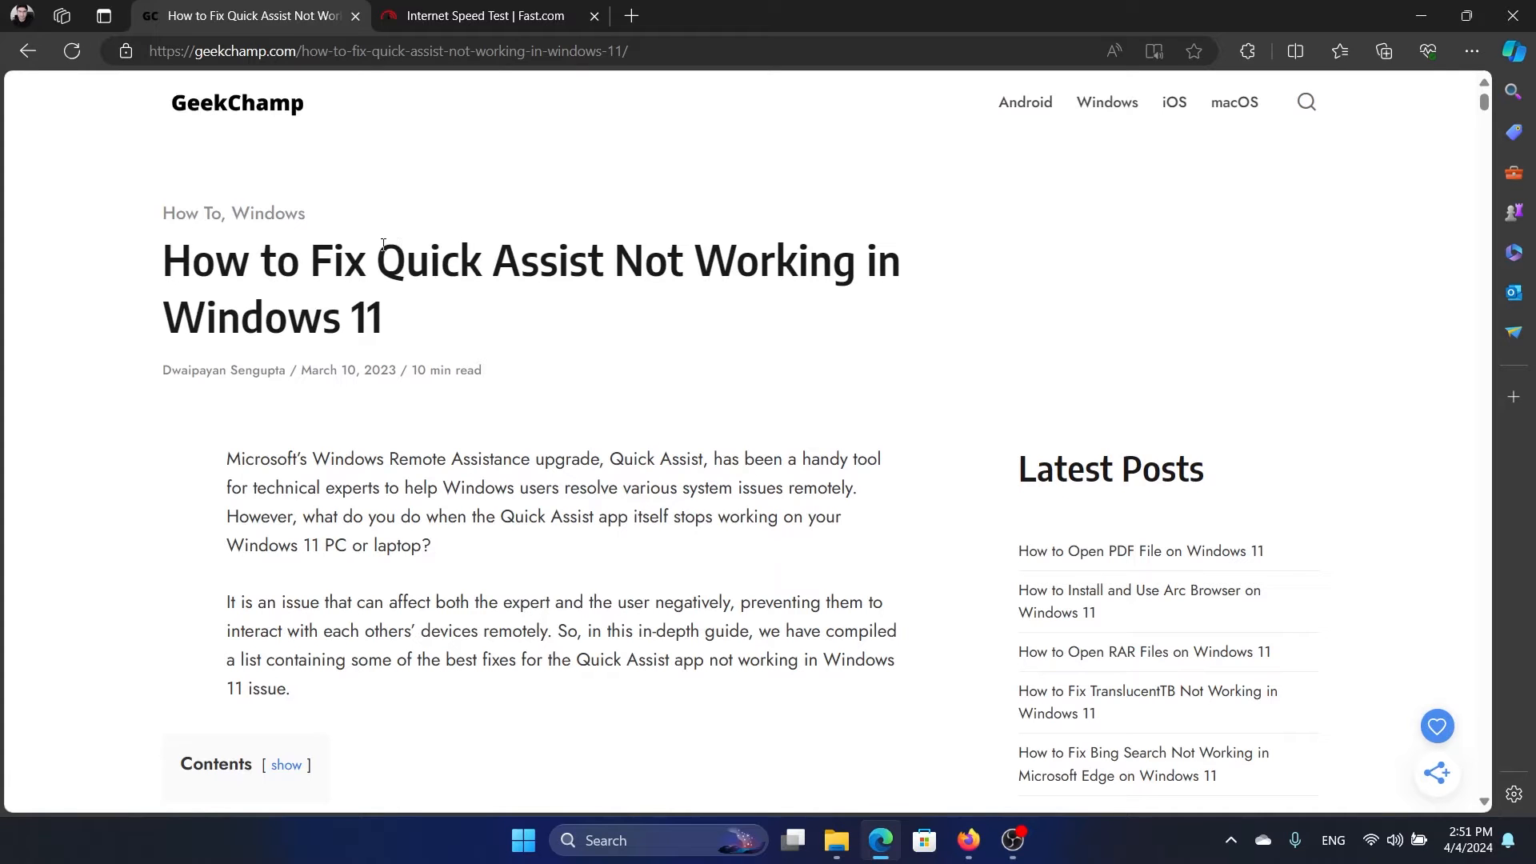
- Highlight the Quick Assist article title and scroll to the first fix about Microsoft account sign-in
drag(381, 261, 382, 317)
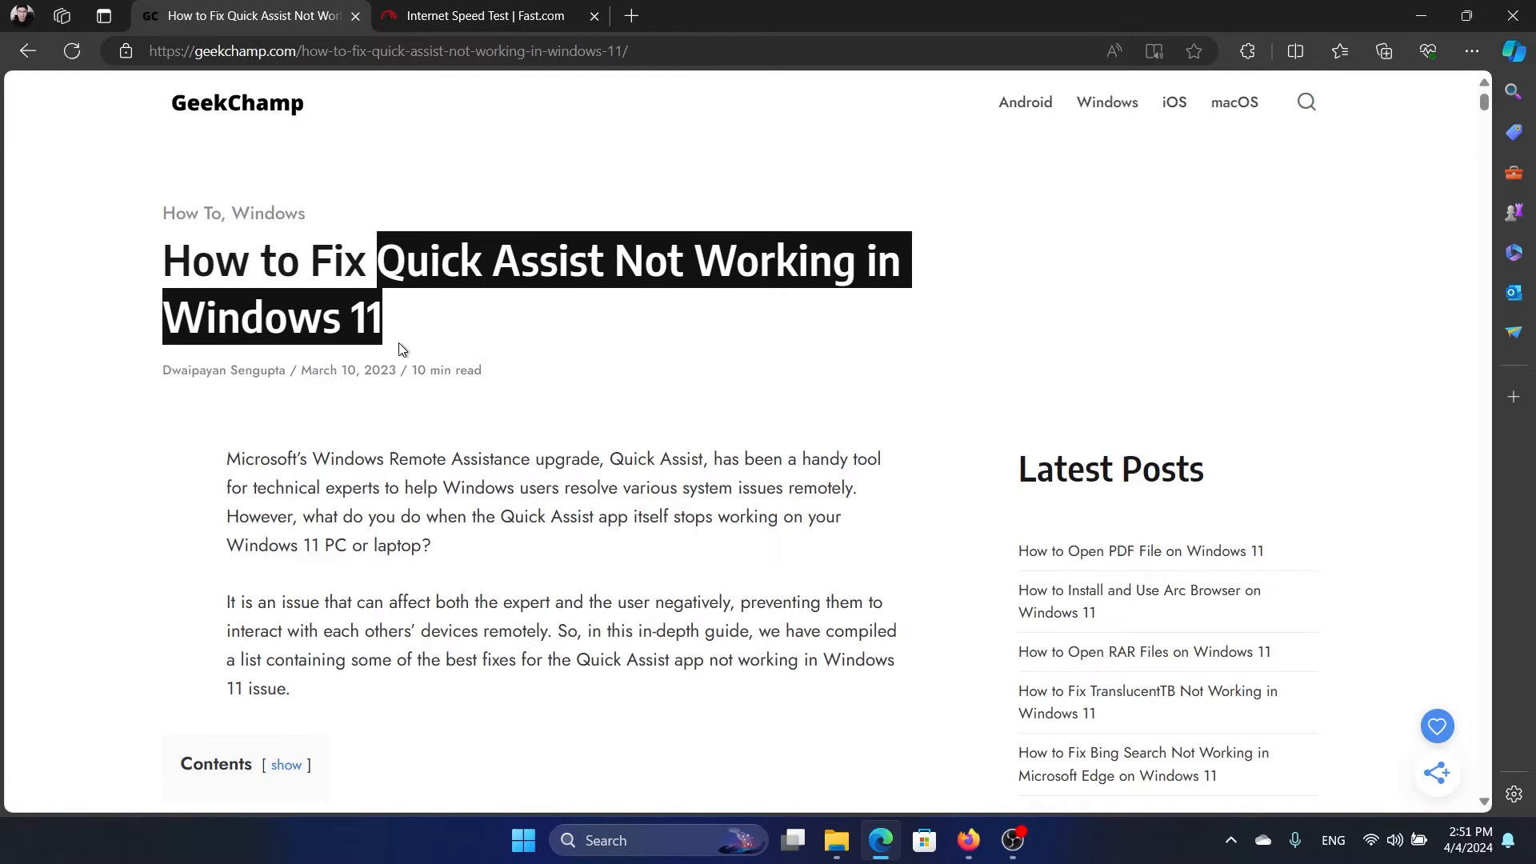
scroll(down, 3)
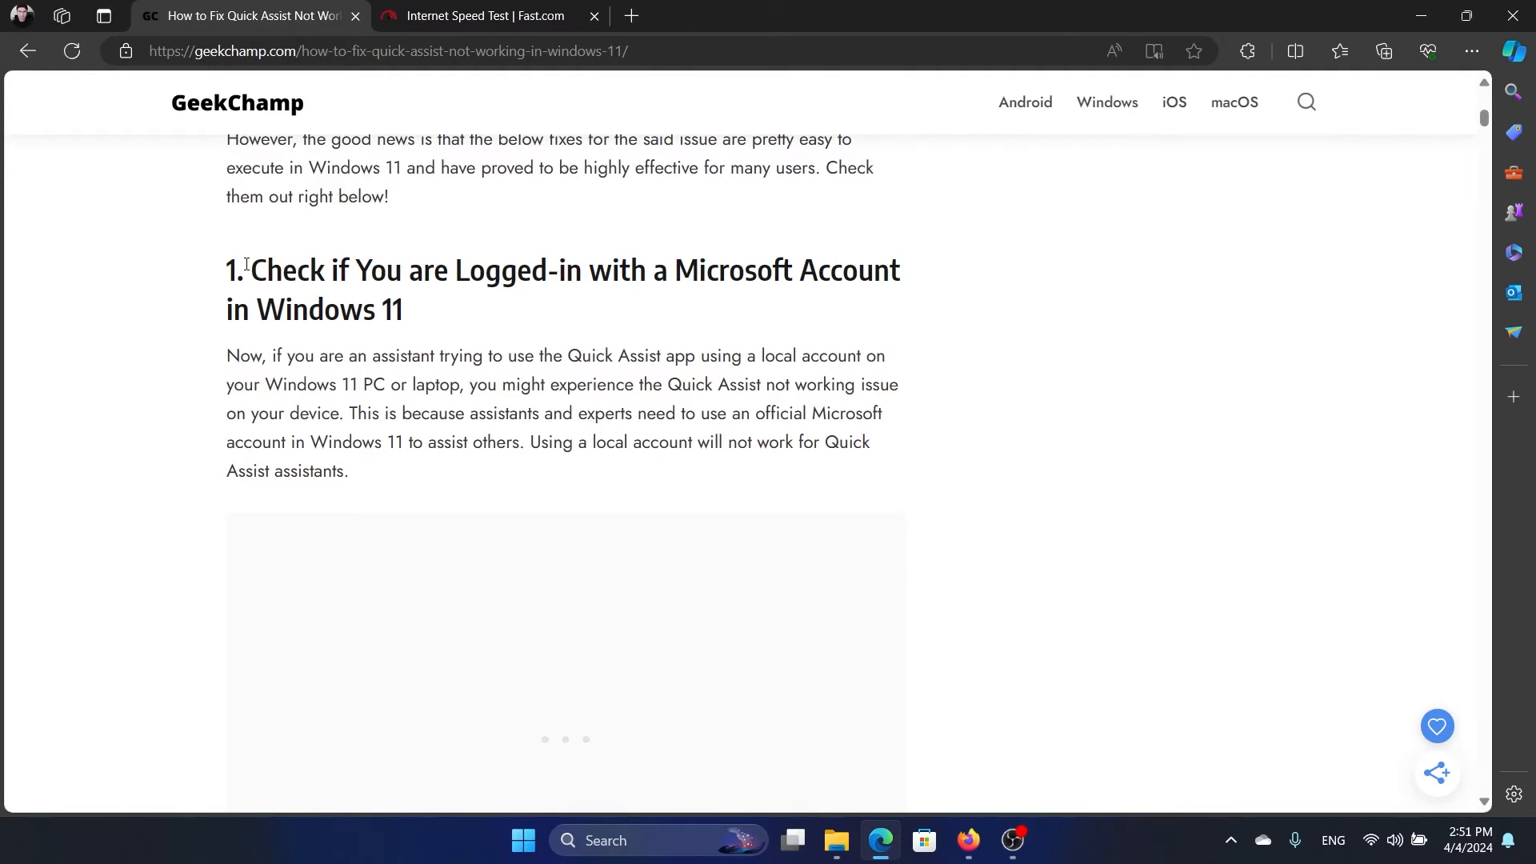
drag(251, 271, 403, 309)
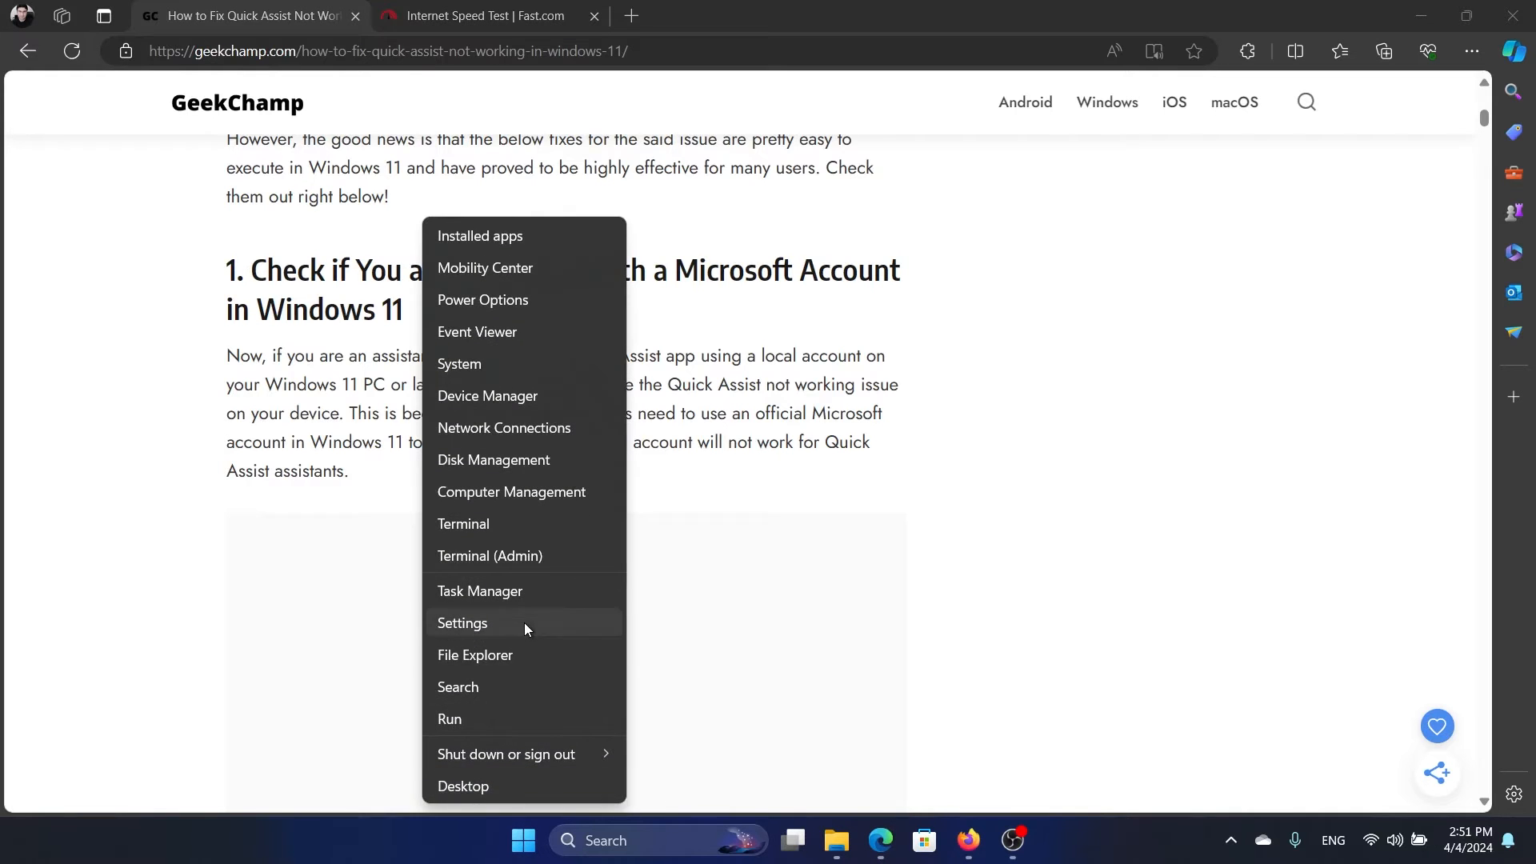
- In Settings, review Accounts and the Sign-in options, then return to the Accounts overview
click(462, 622)
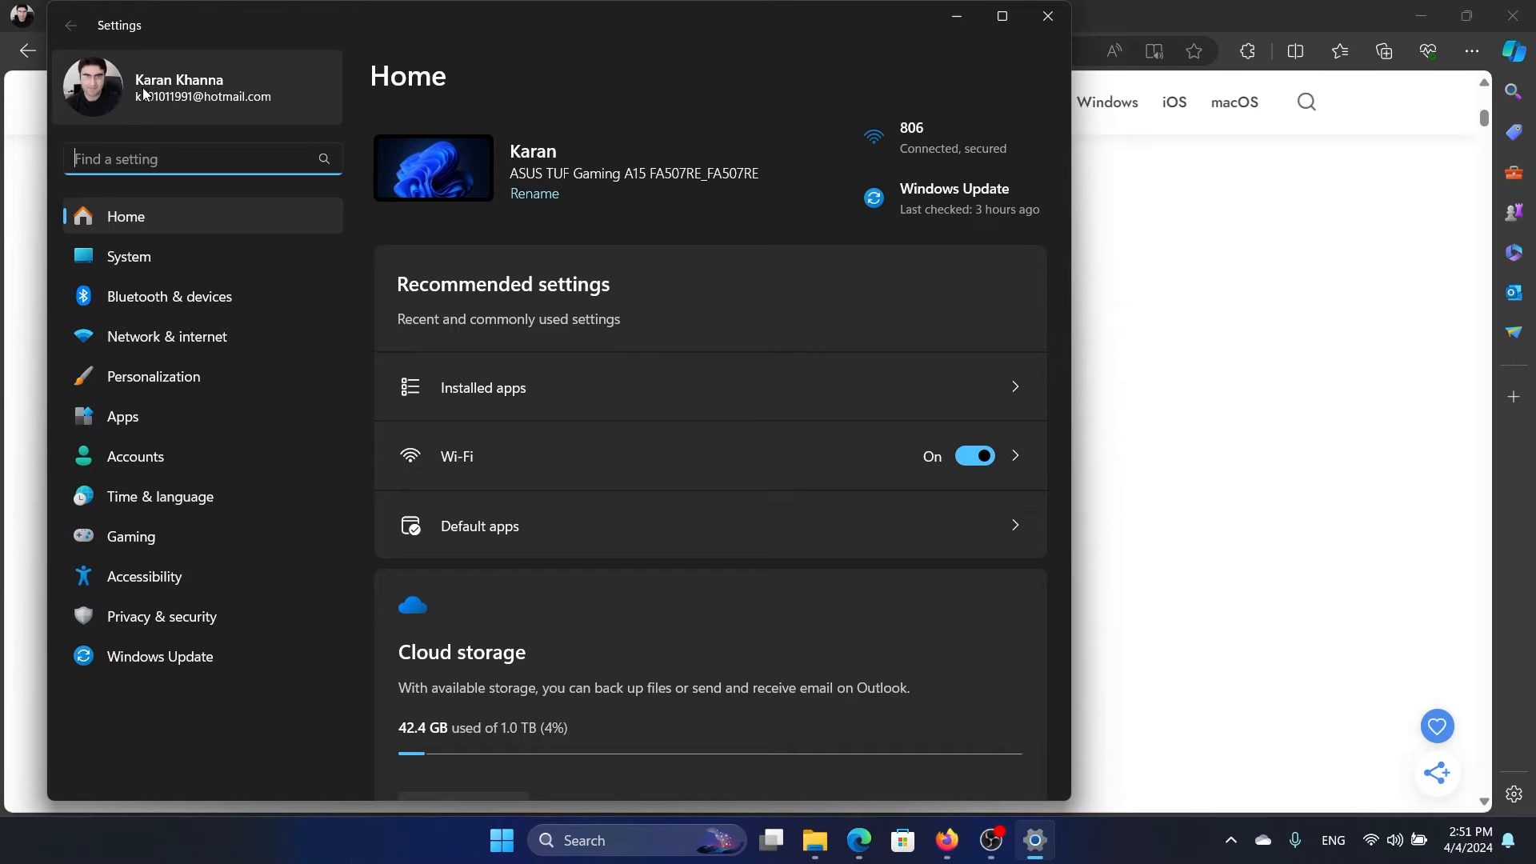
mouse_move(197, 72)
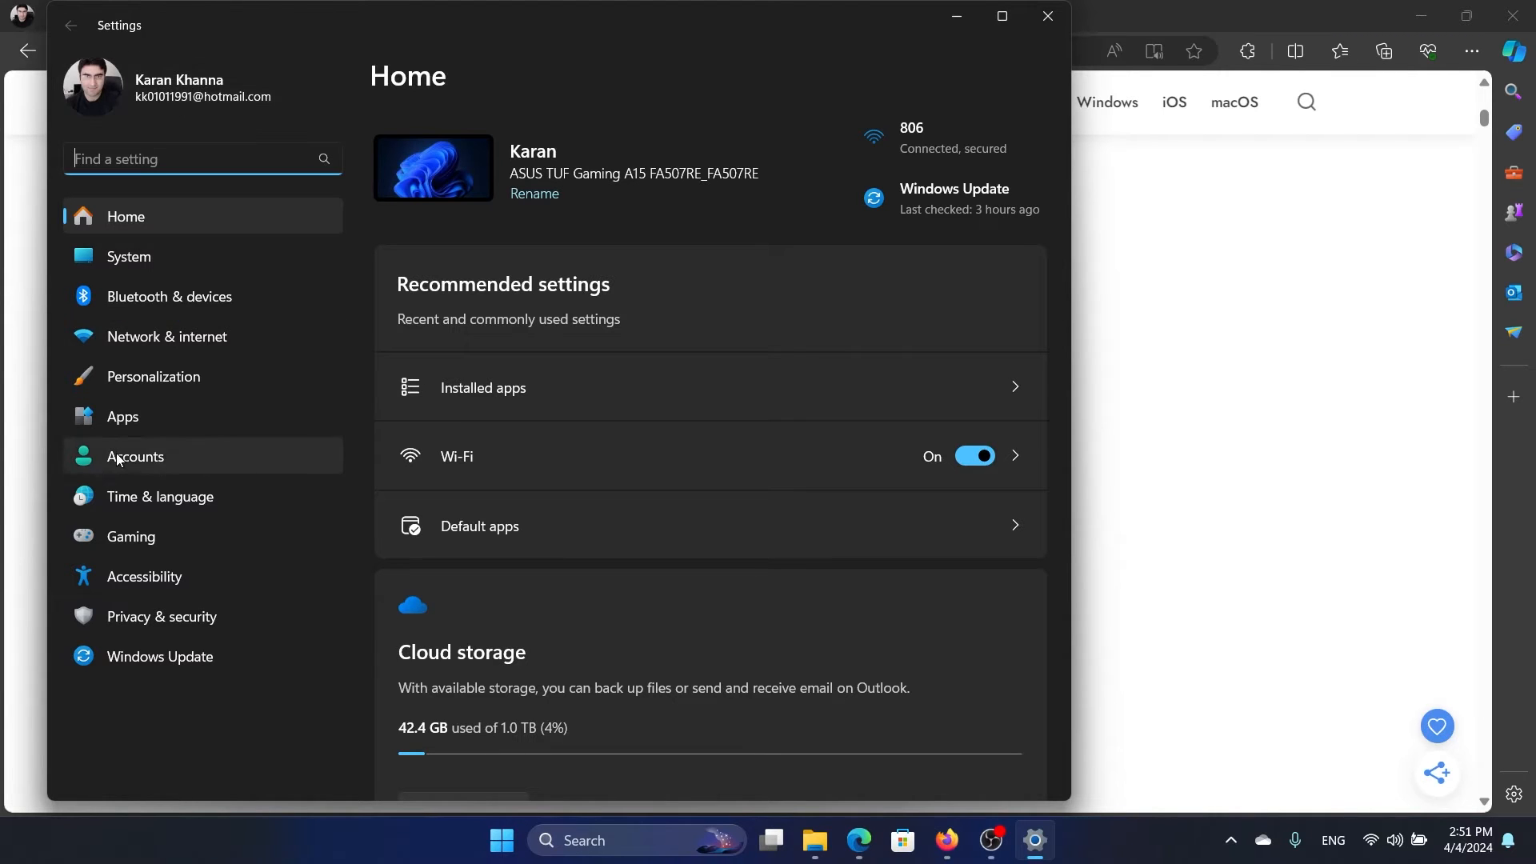
click(135, 456)
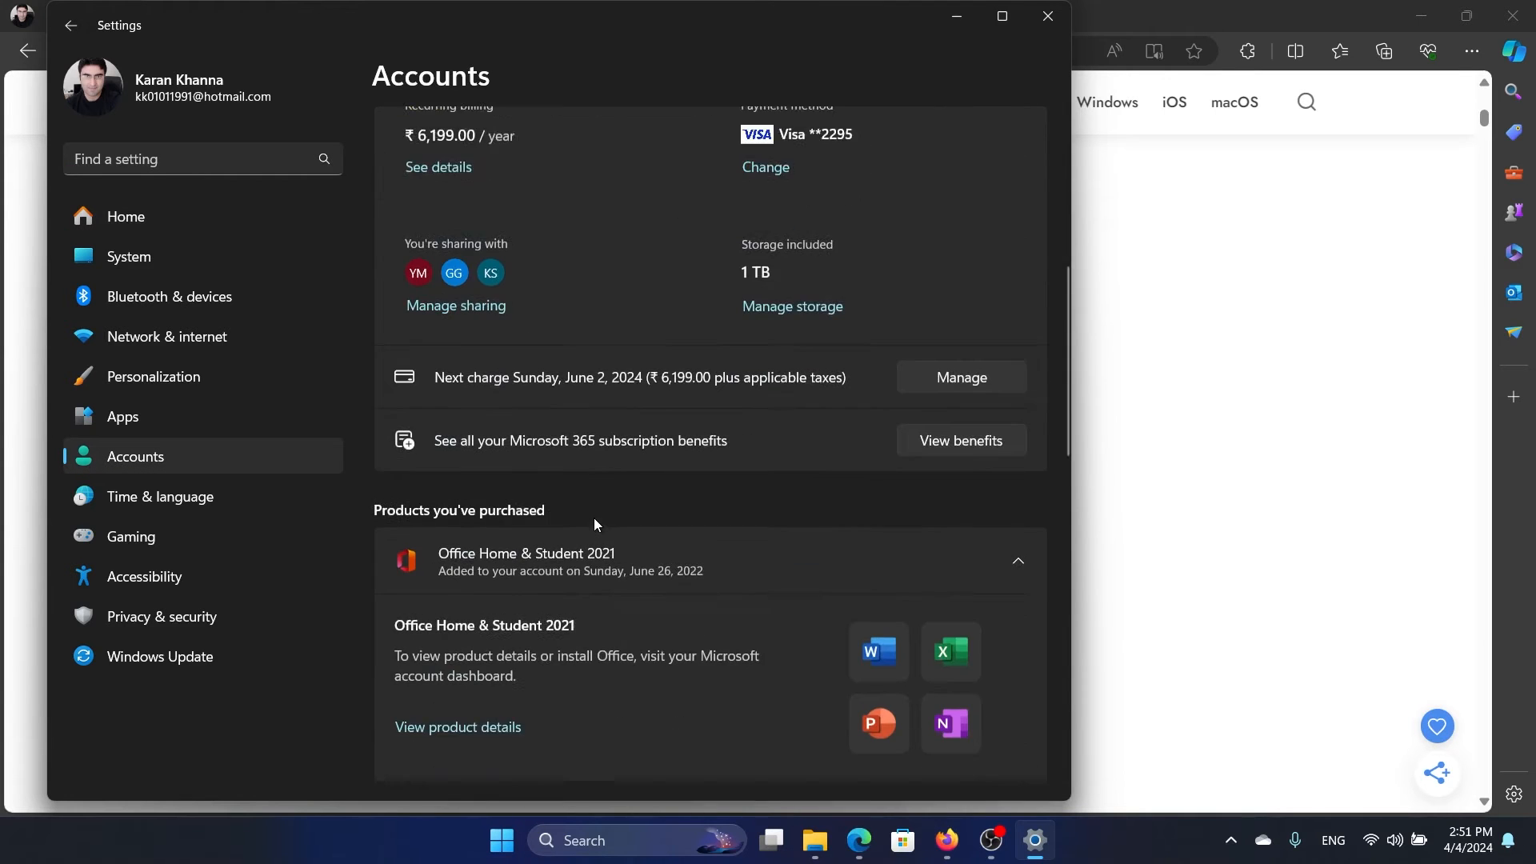
scroll(down, 3)
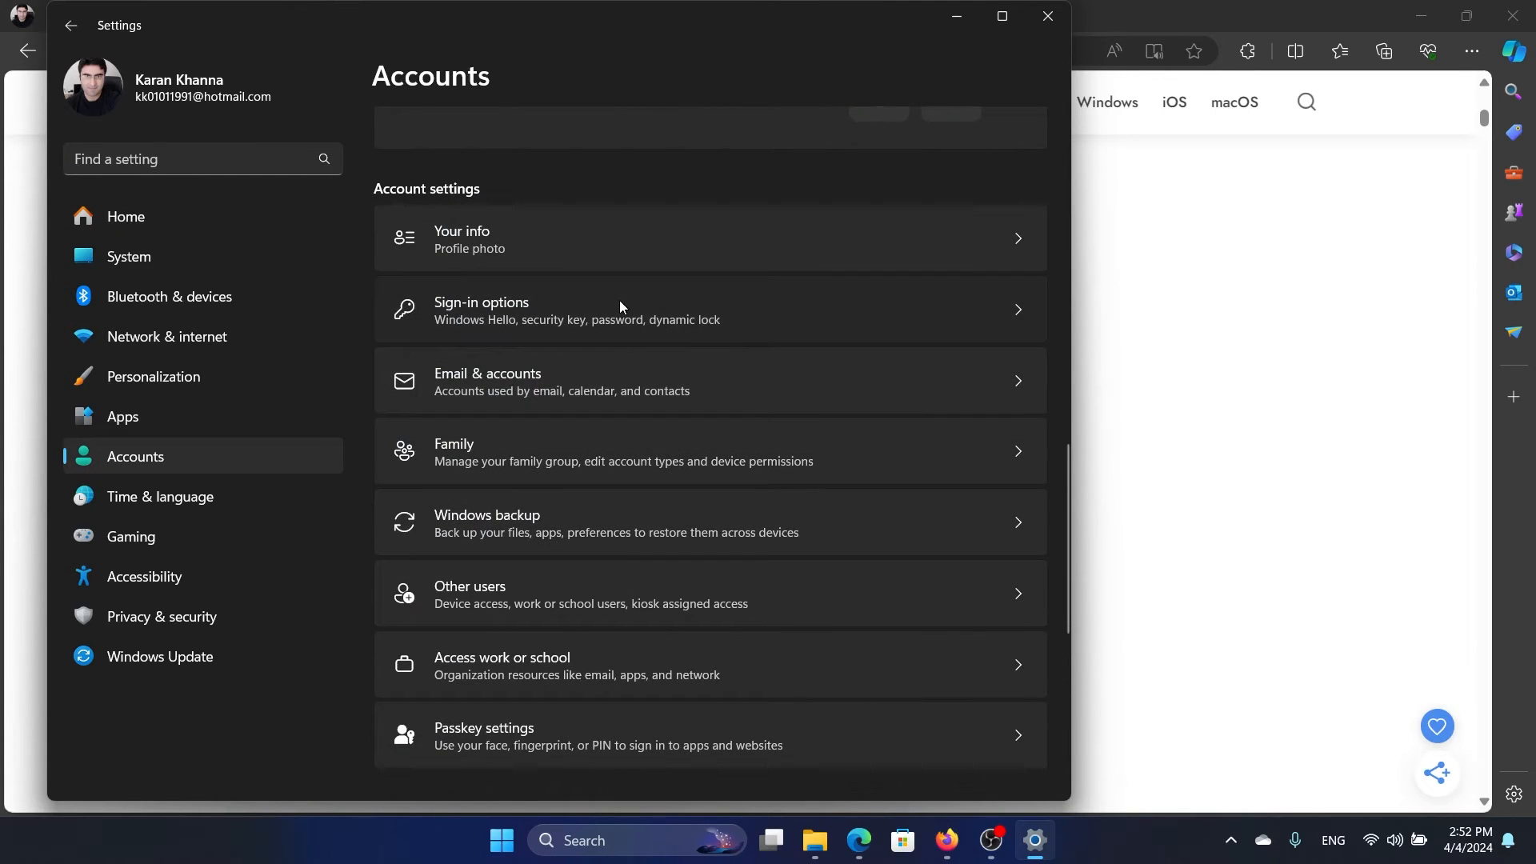
click(623, 309)
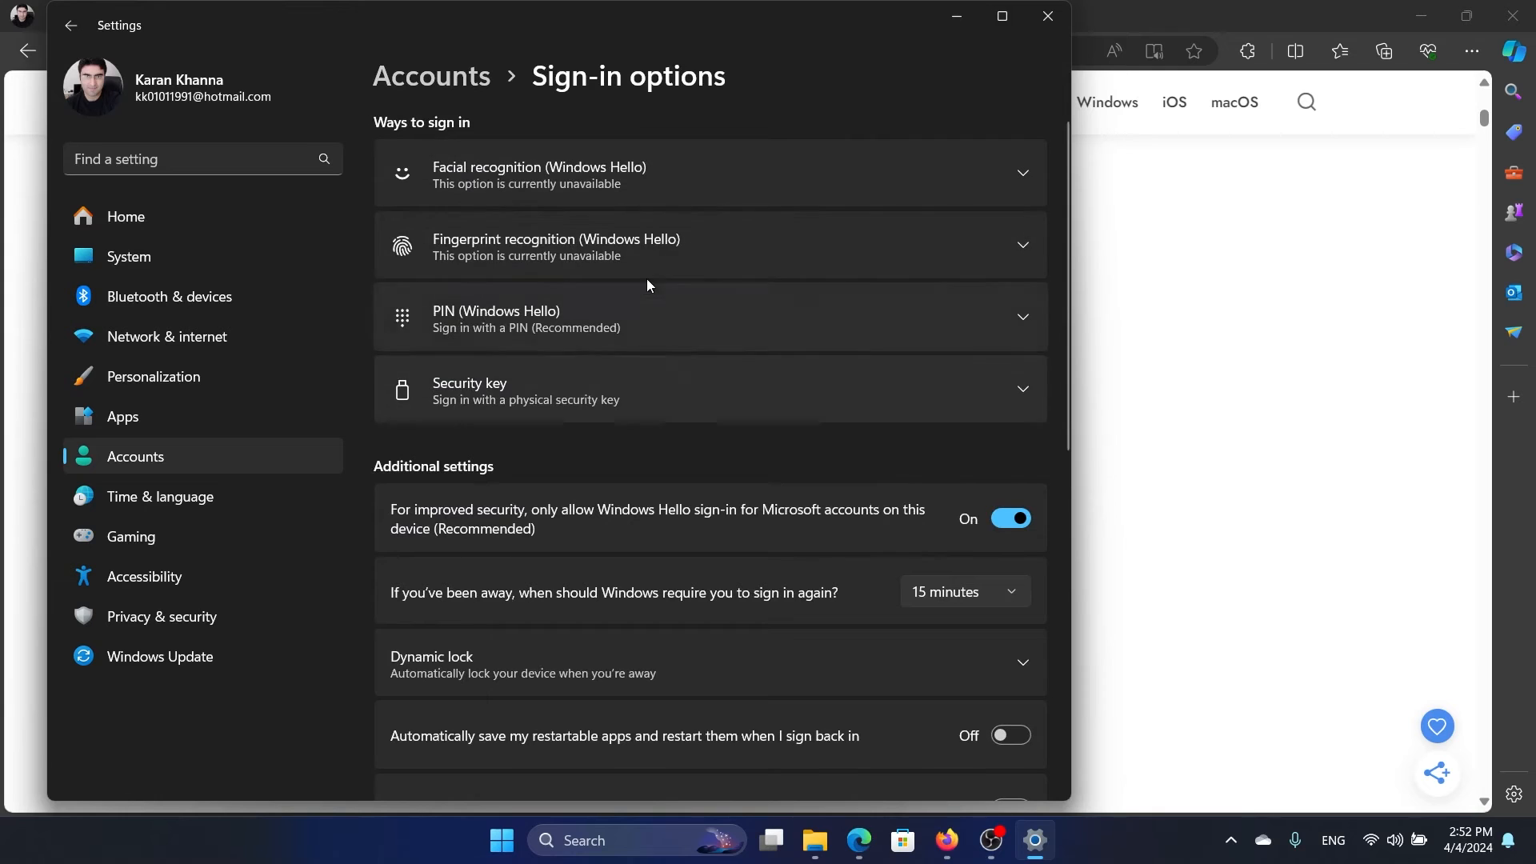
click(432, 75)
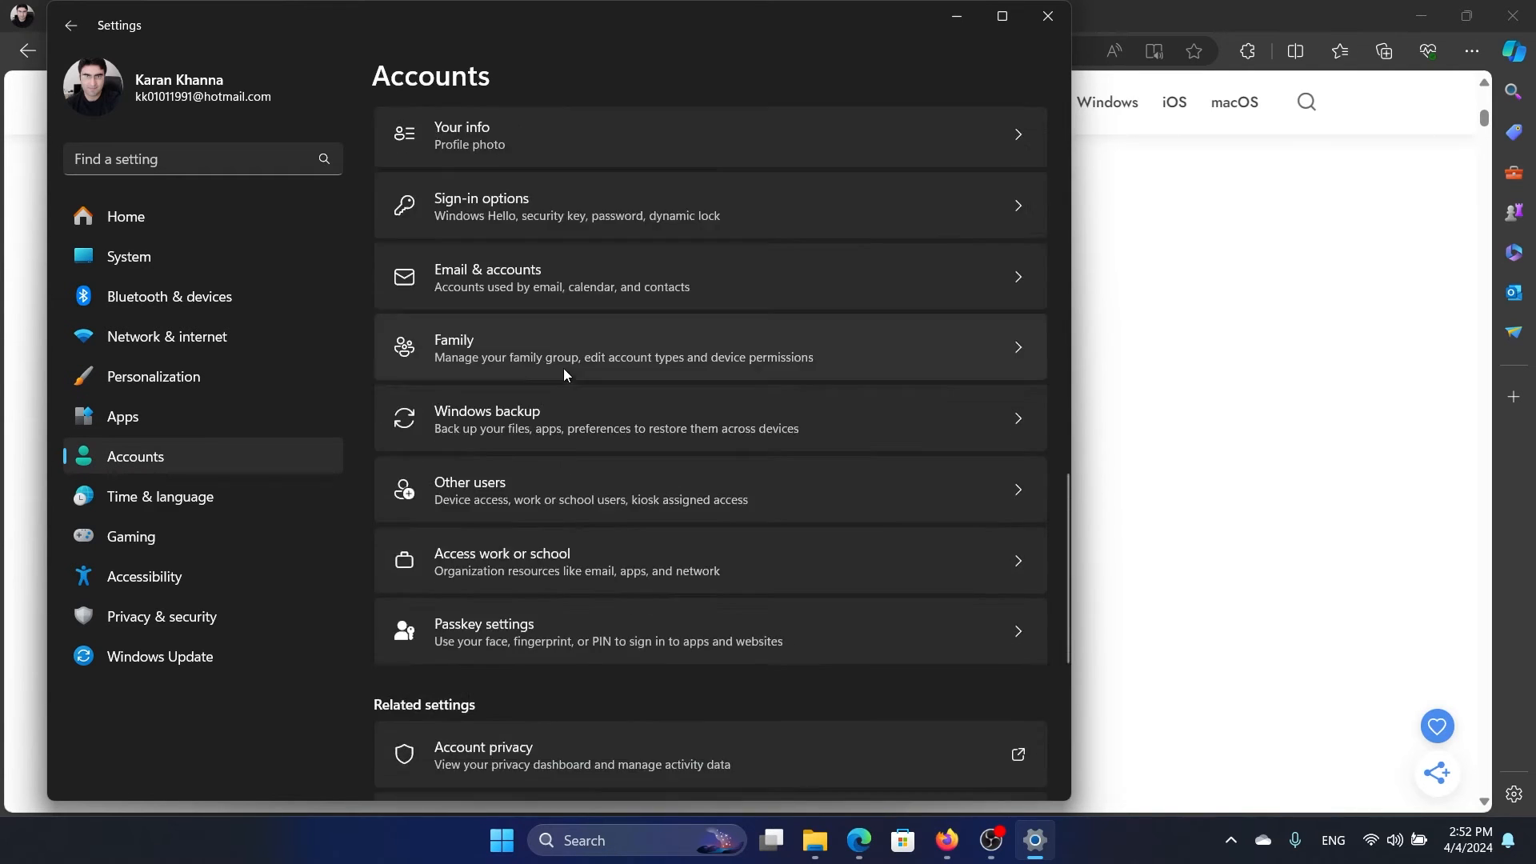
- Confirm Your info shows a signed-in Microsoft account with Administrator rights, then close Settings
click(470, 136)
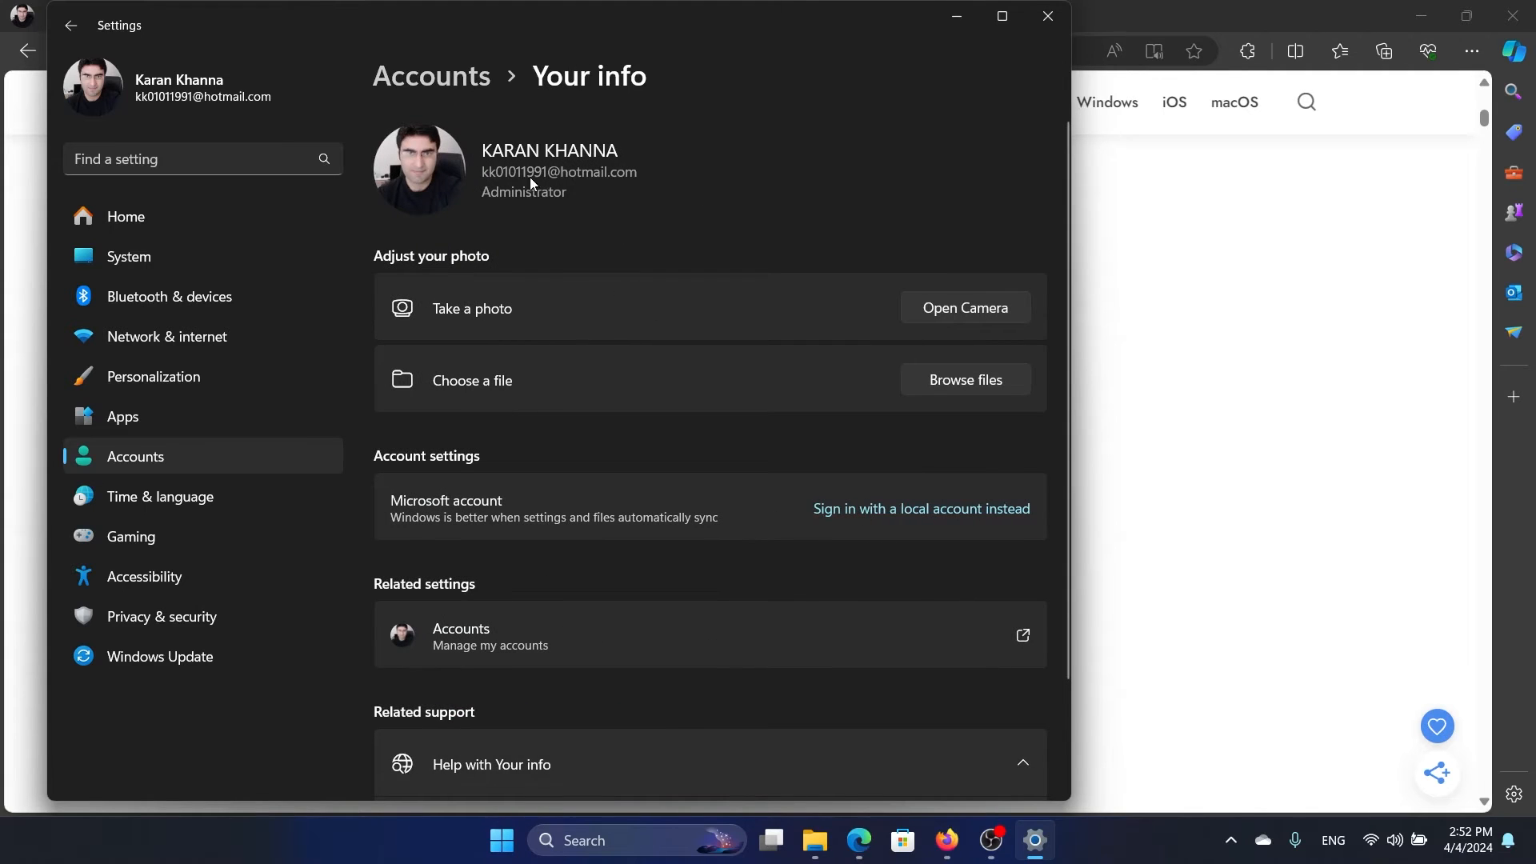
mouse_move(616, 297)
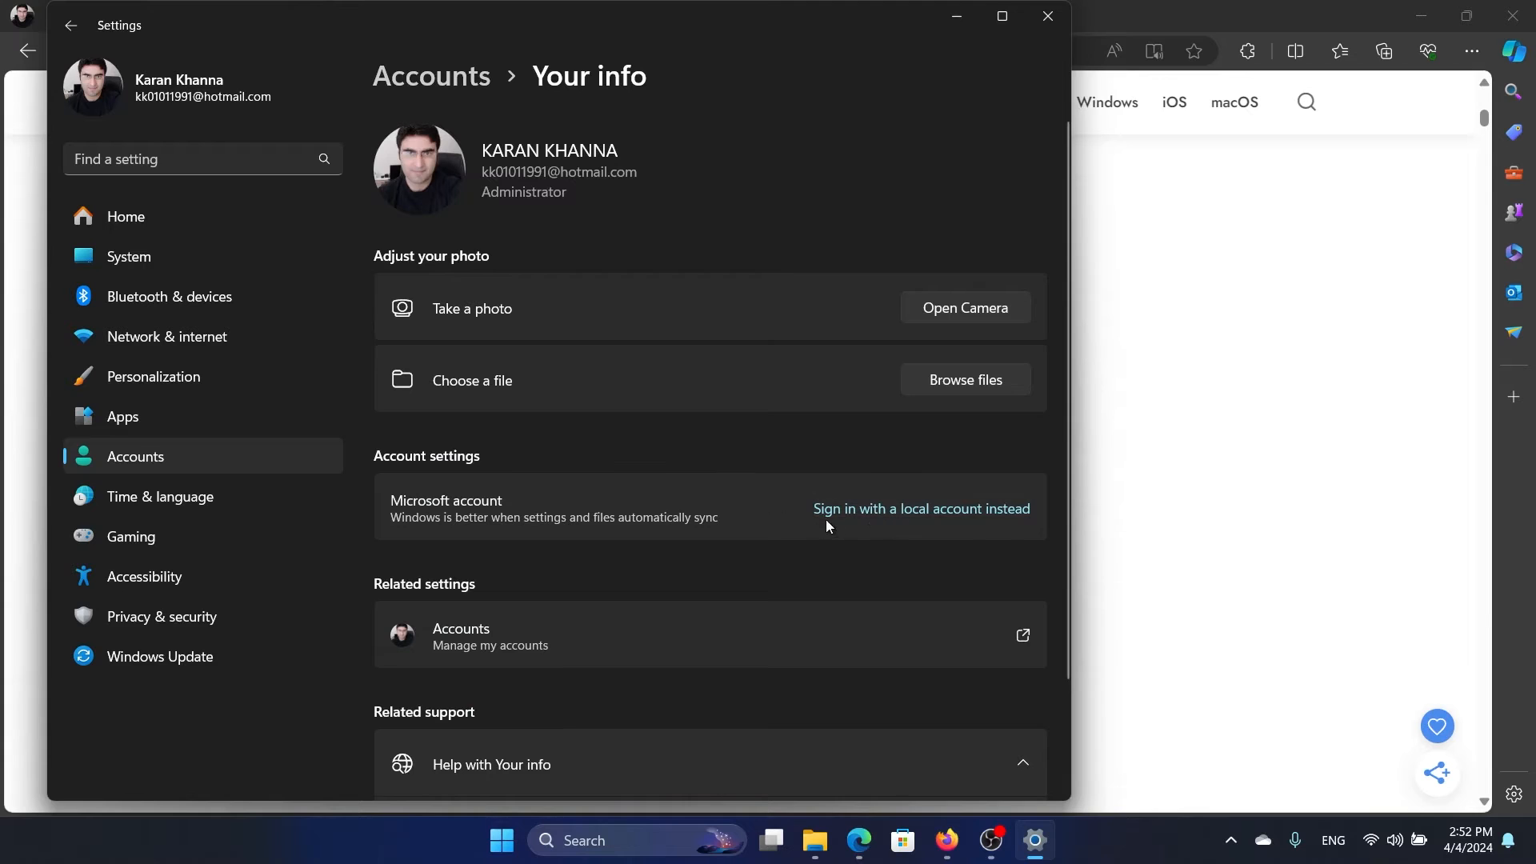
mouse_move(887, 518)
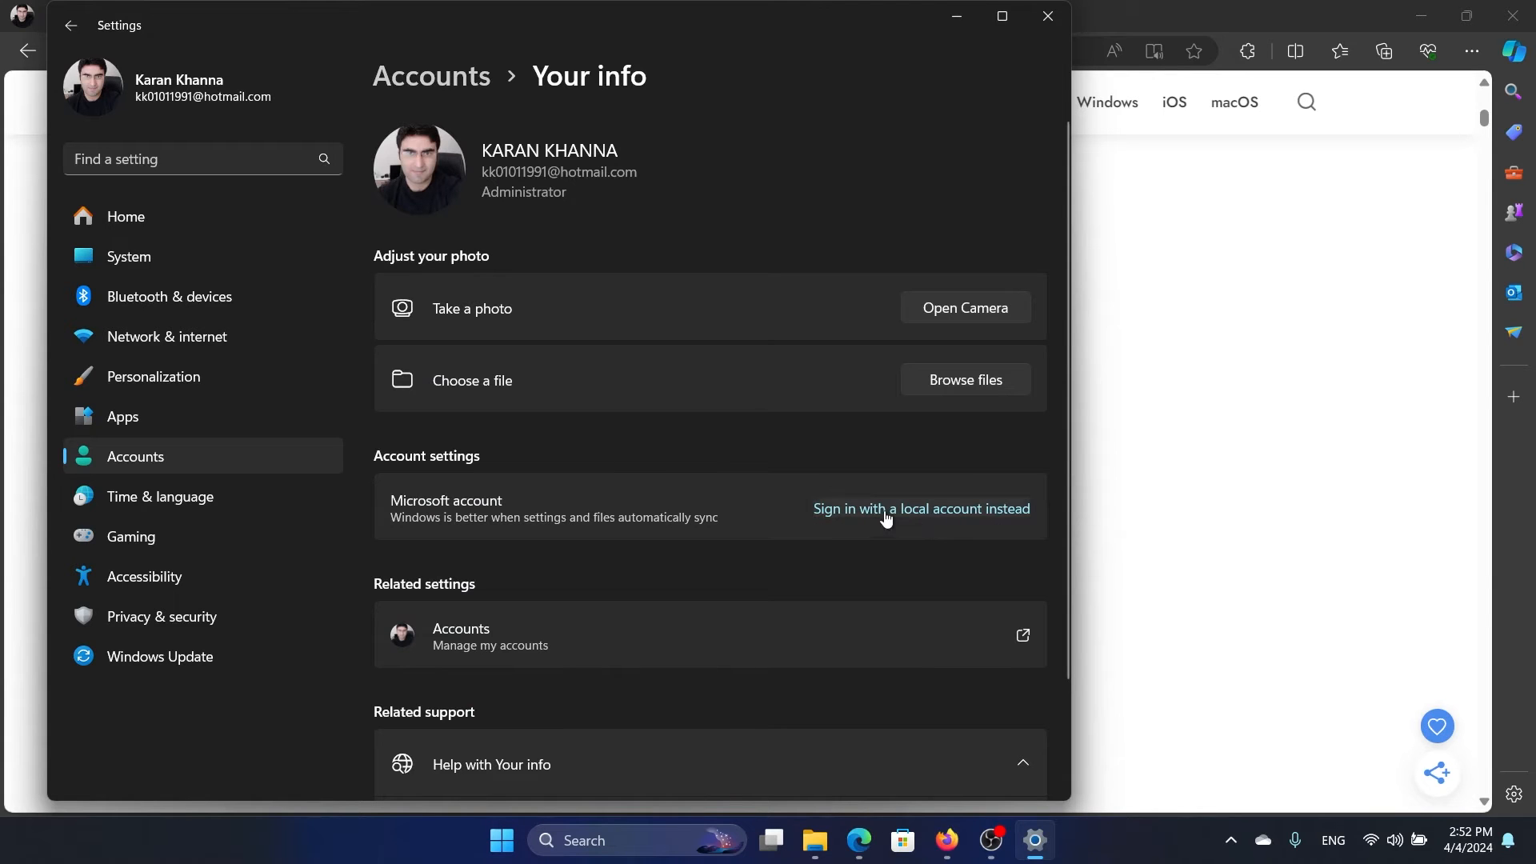
mouse_move(1046, 17)
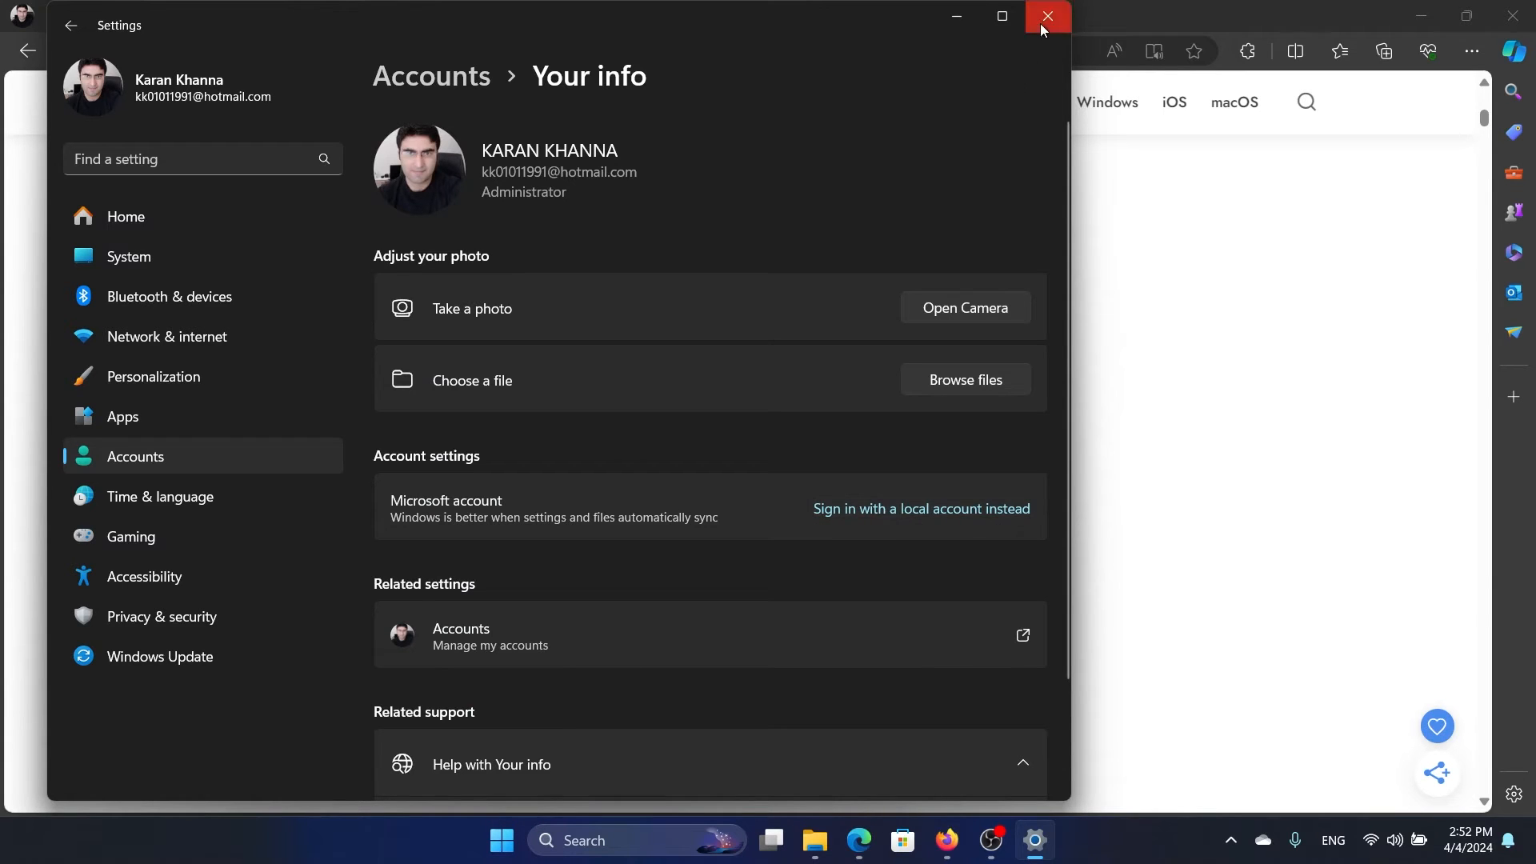
click(1042, 16)
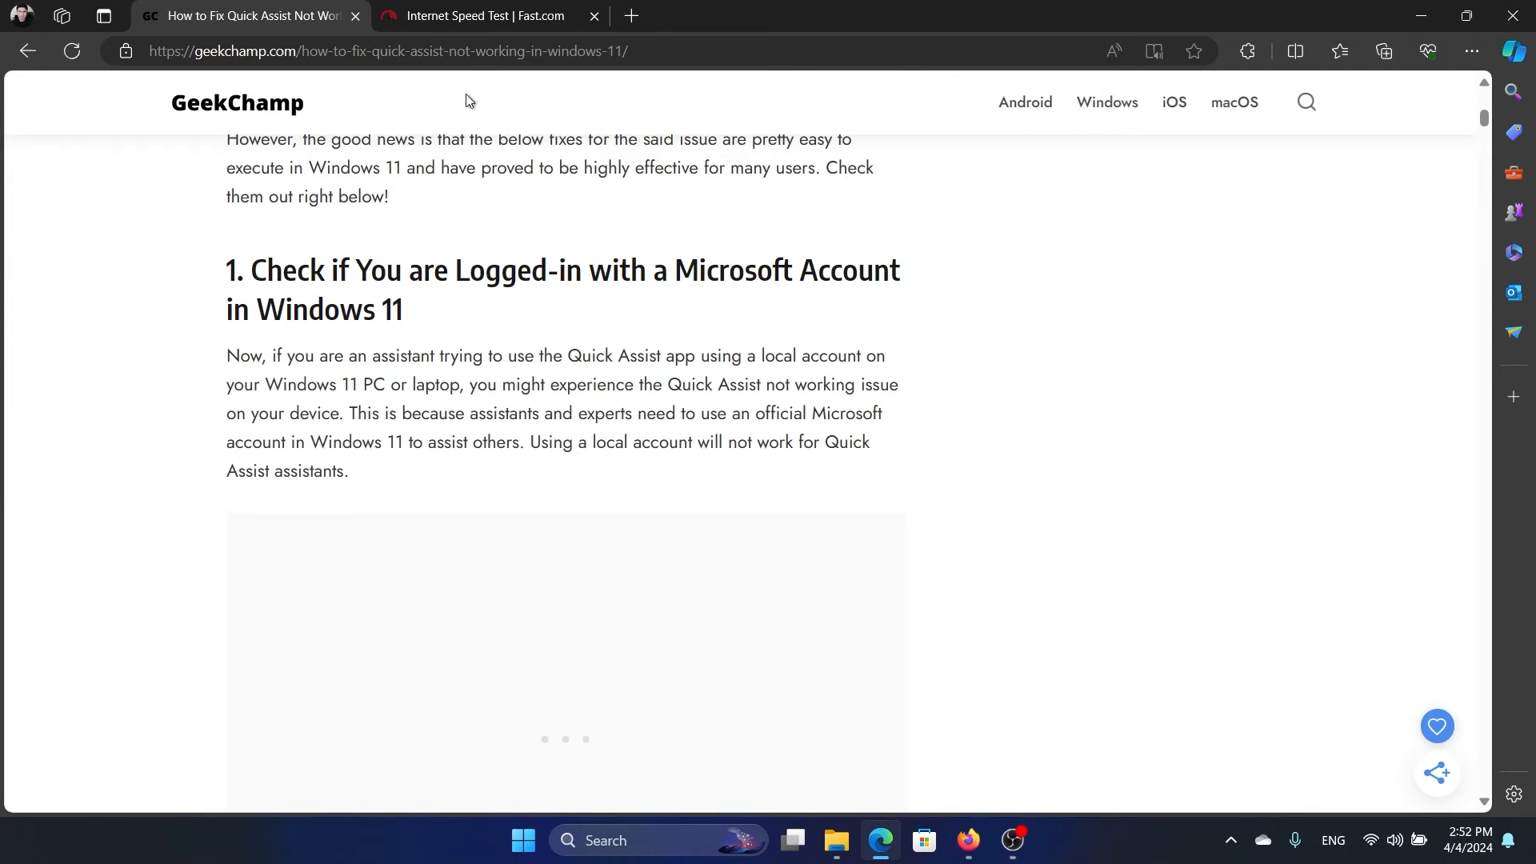
- Read the 41 Mbps result on the Fast.com speed test, then bring up Windows search
click(480, 16)
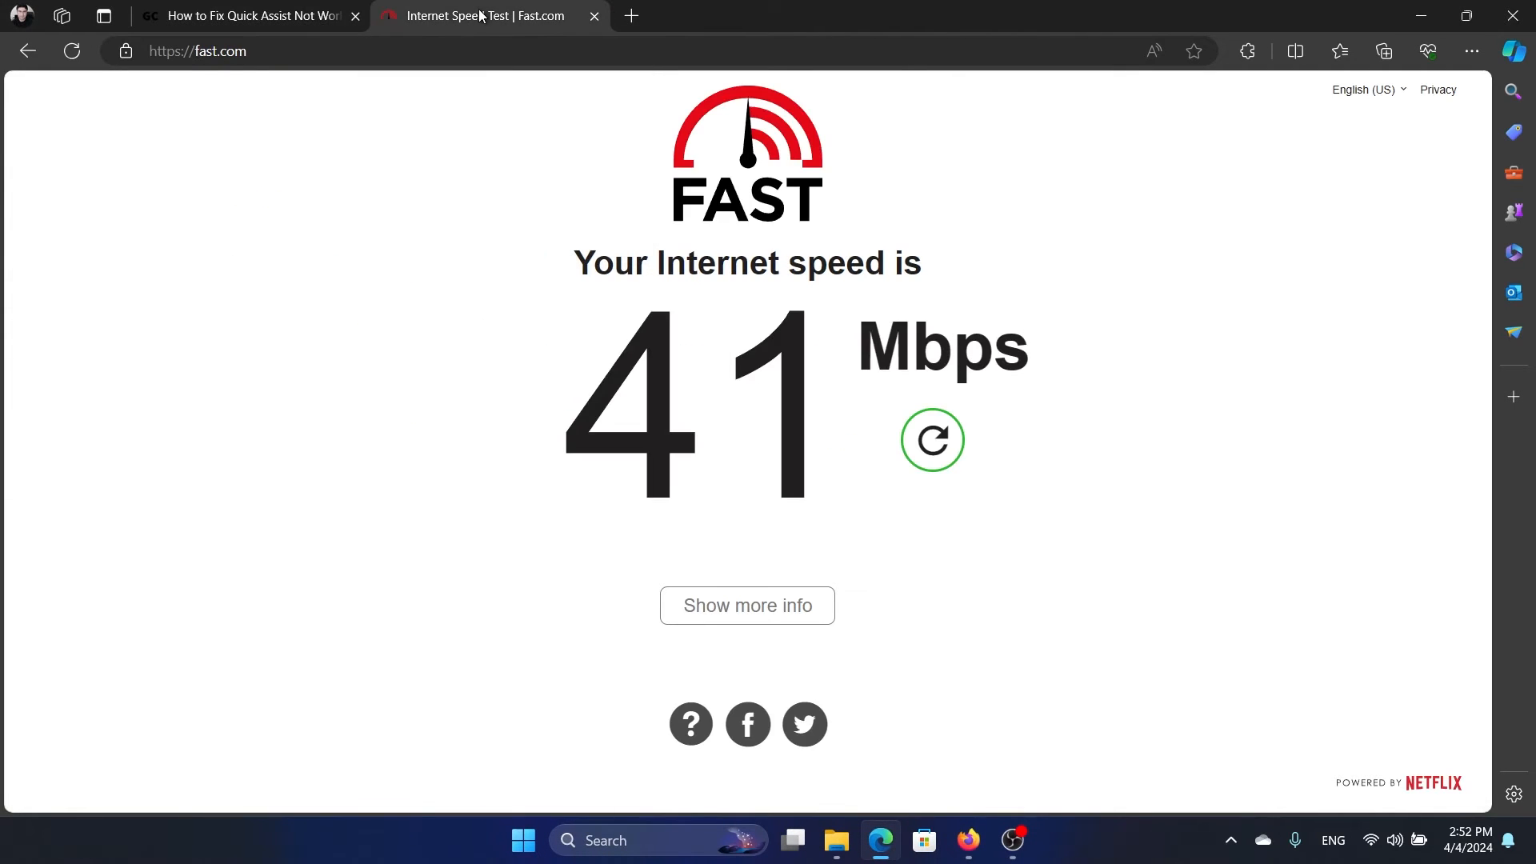
click(932, 440)
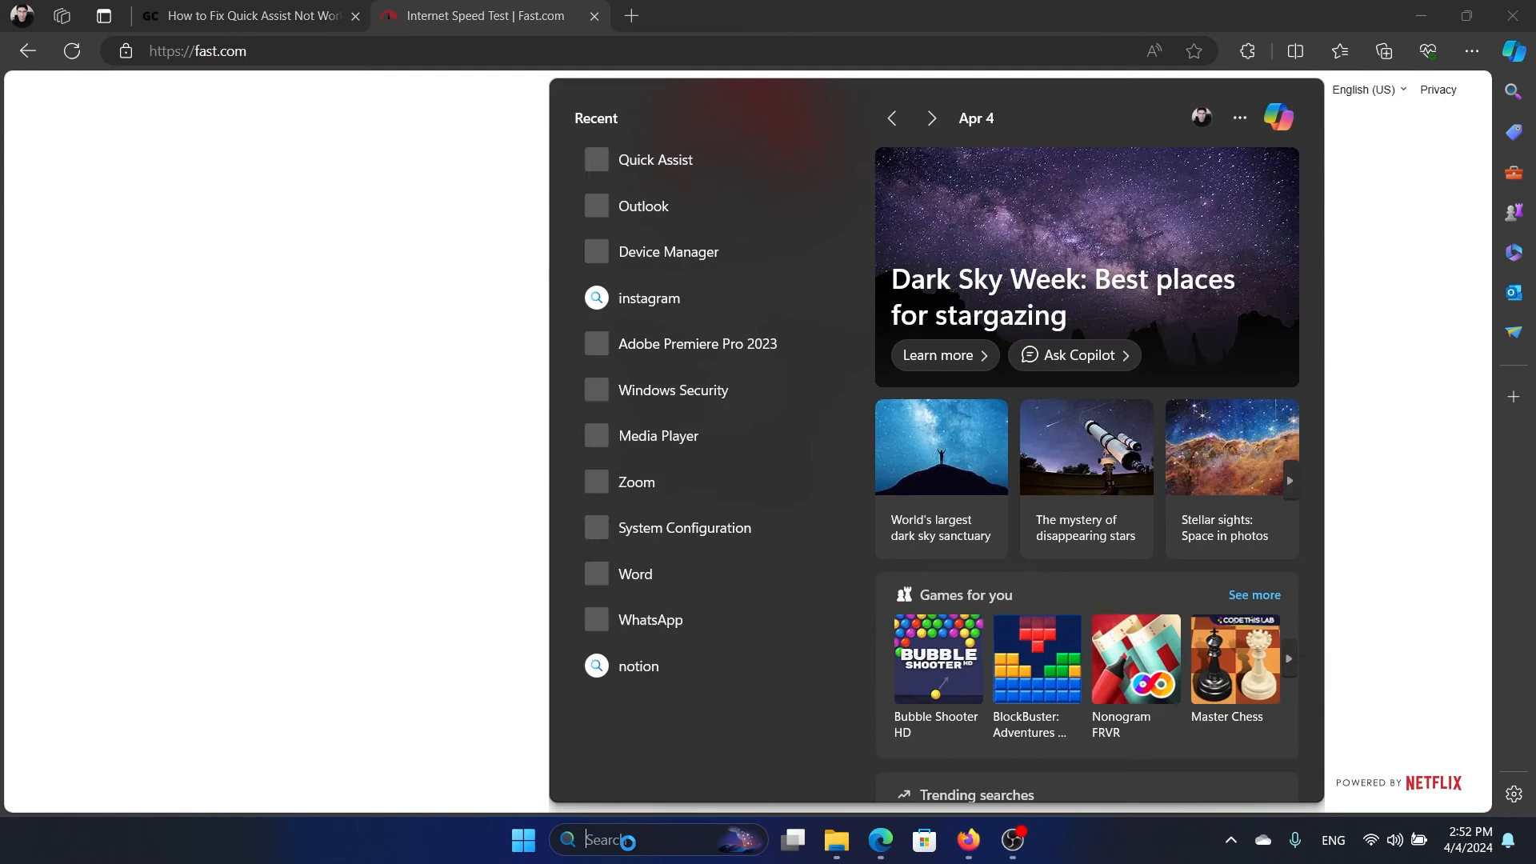
- Search 'quic' for Quick Assist, run Repair in its App settings, and return to the guide
text(quic)
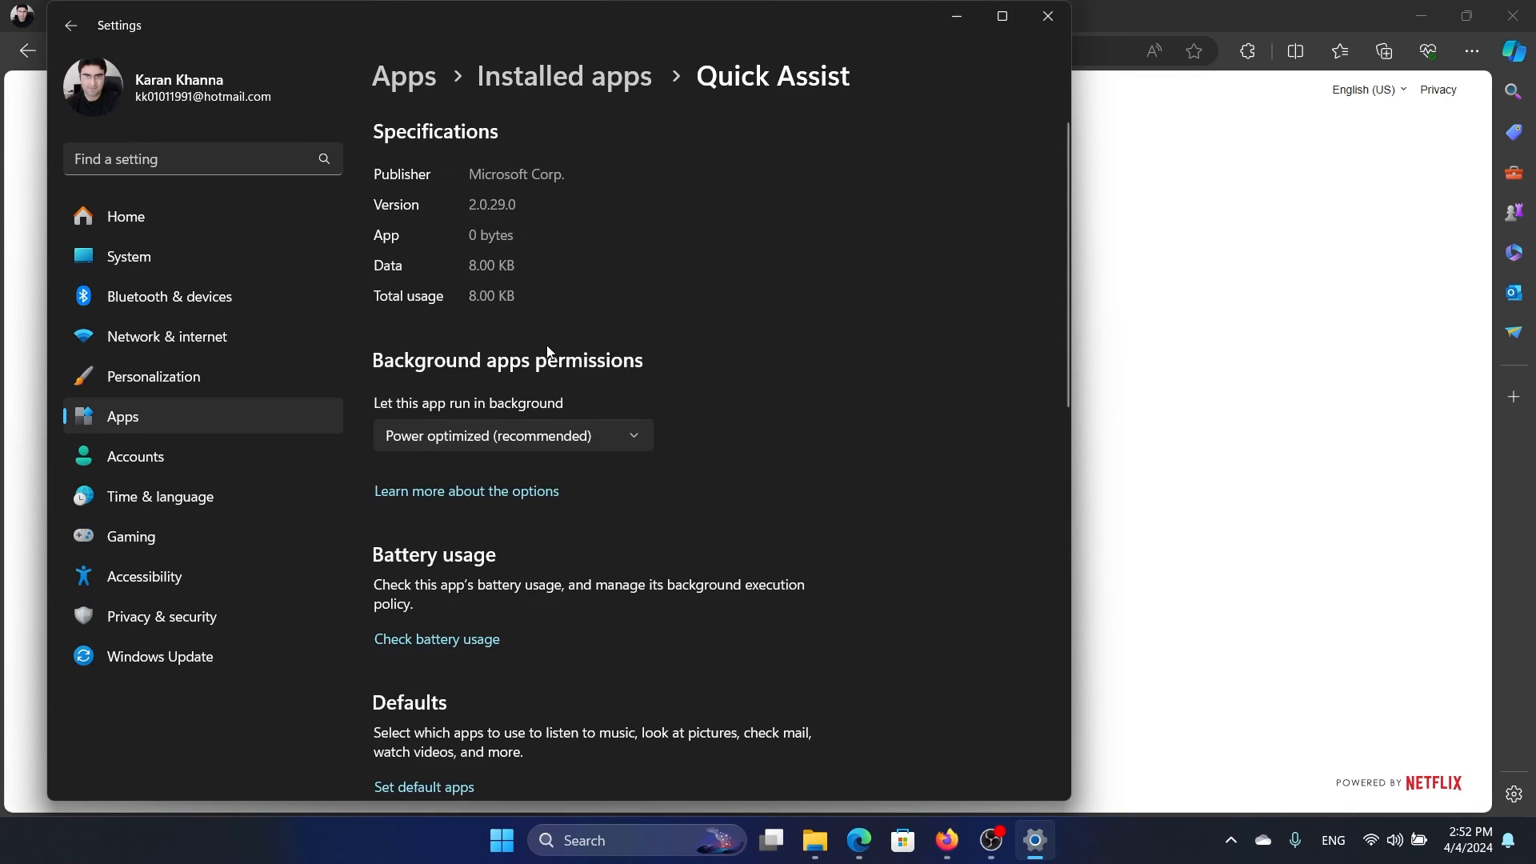
scroll(down, 3)
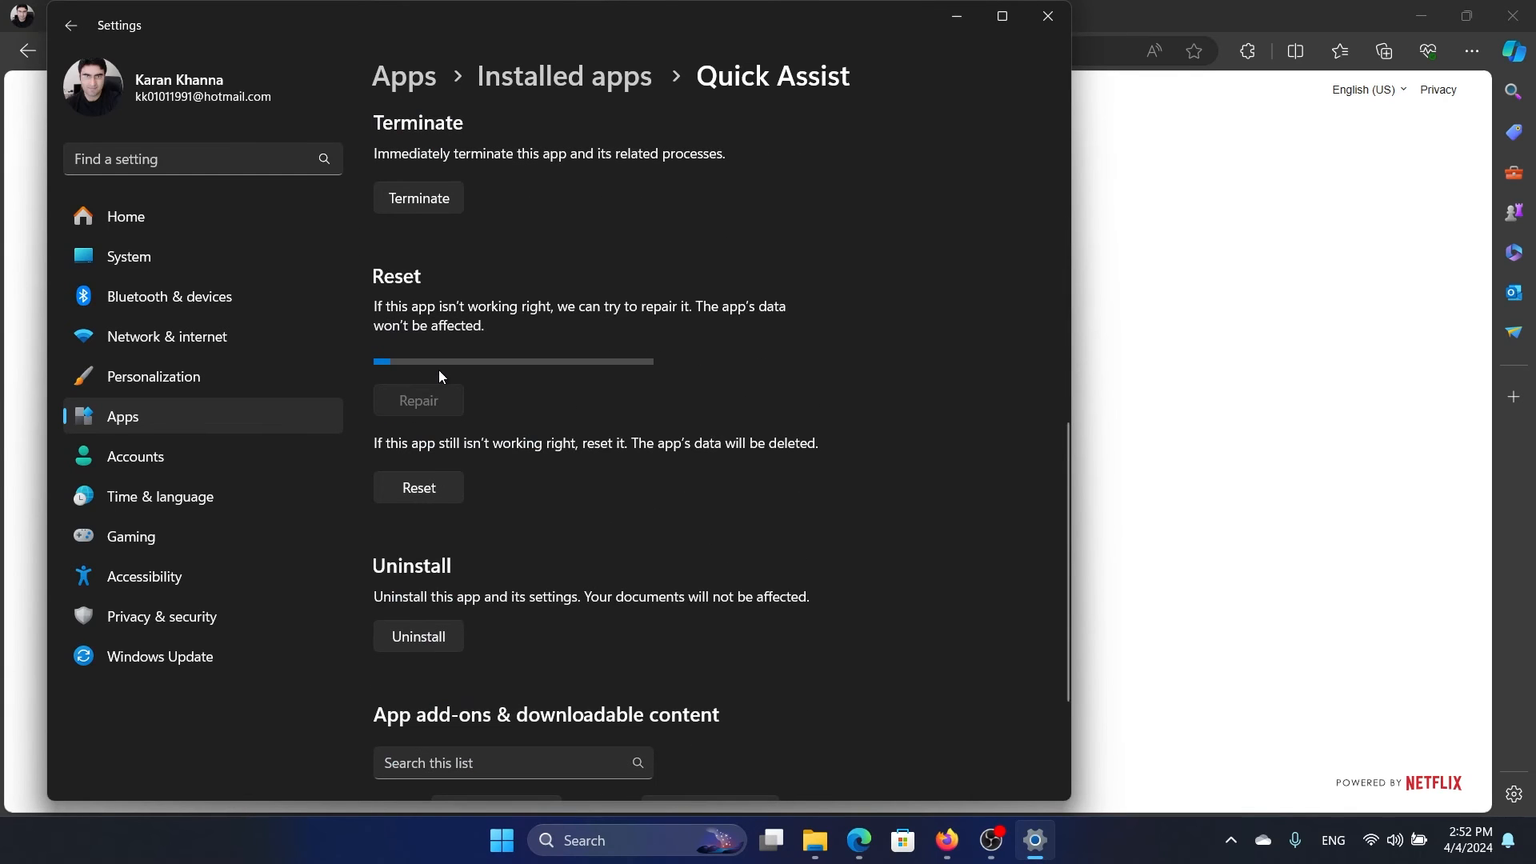
click(419, 487)
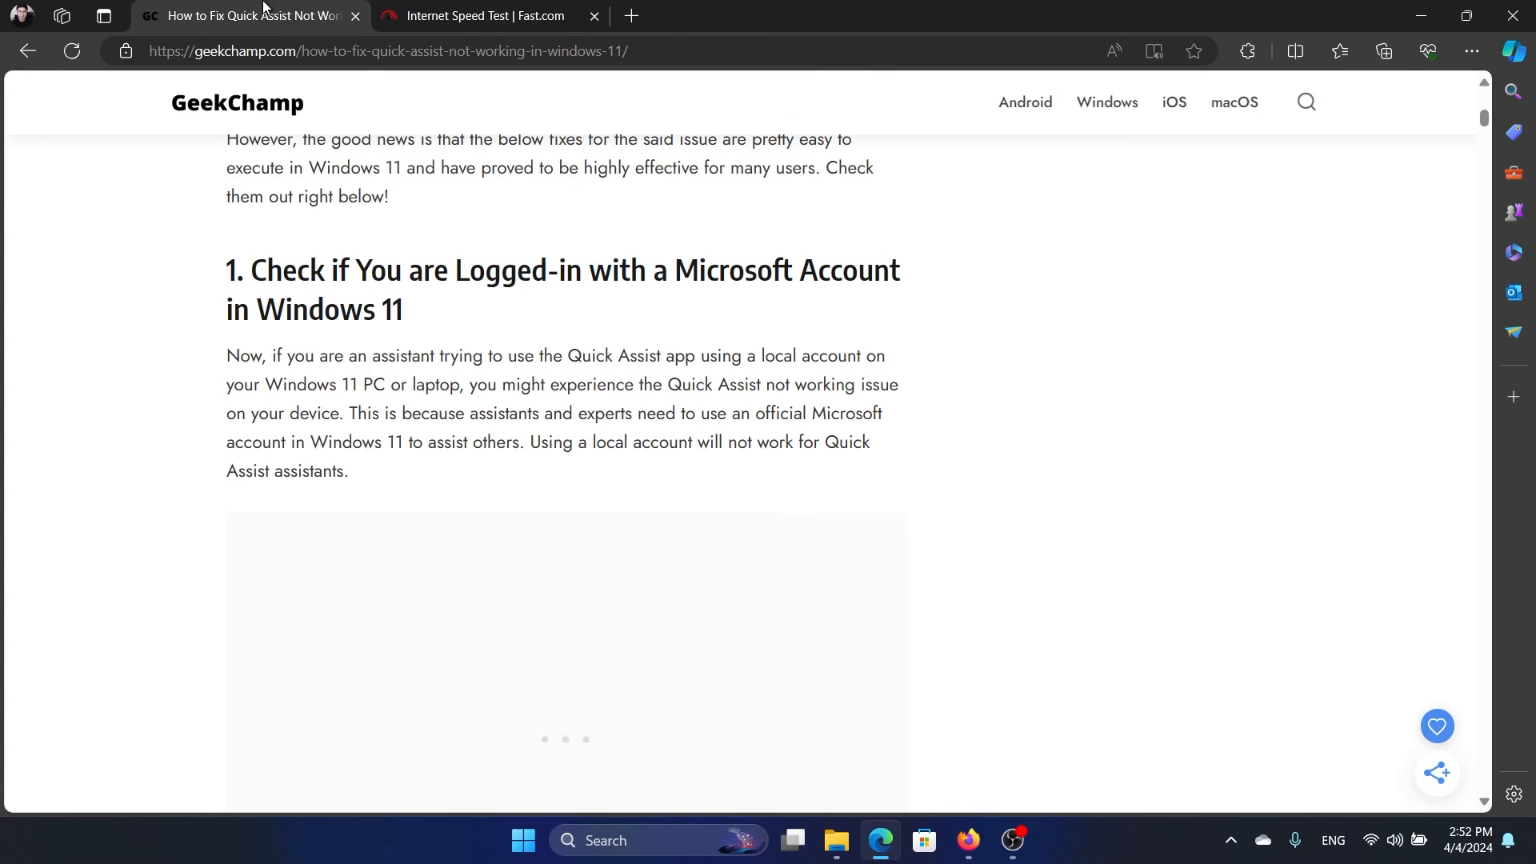
scroll(up, 3)
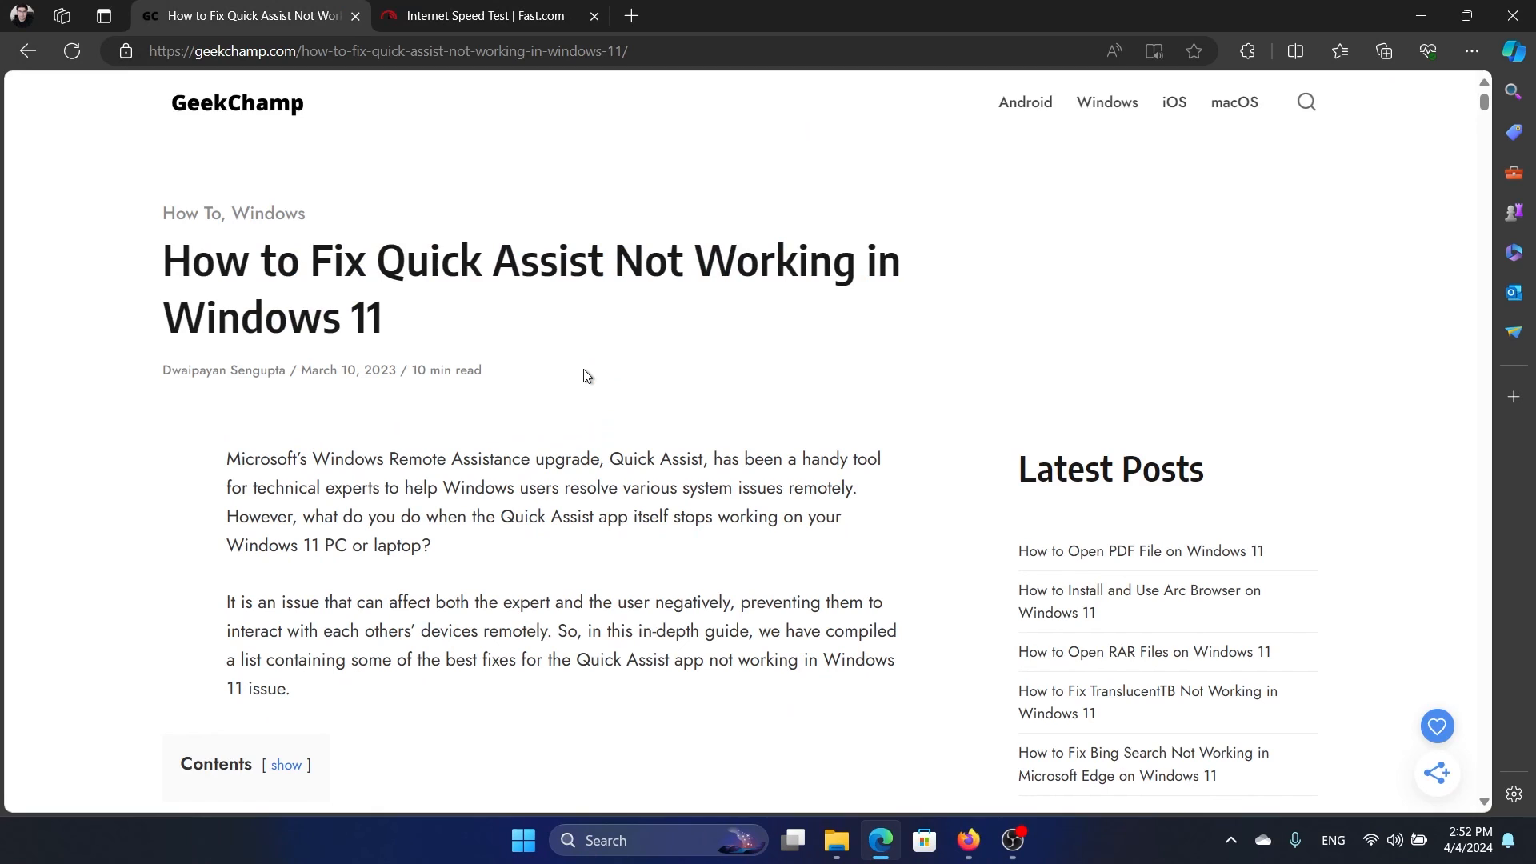